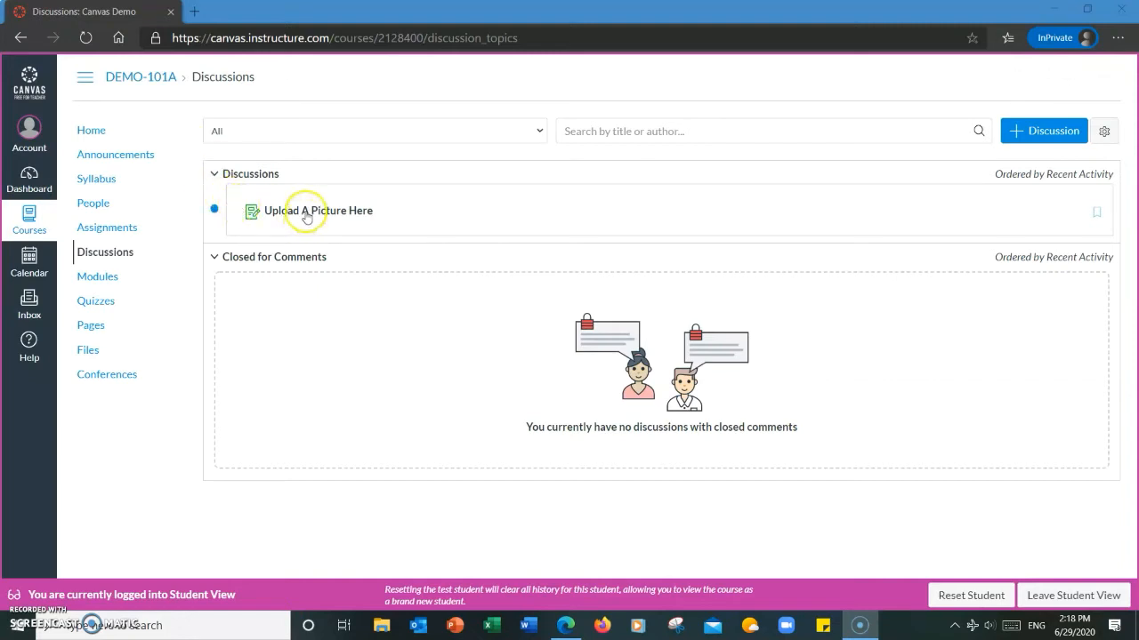
# Step: Start a new reply in the Upload A Picture Here discussion
pyautogui.click(311, 211)
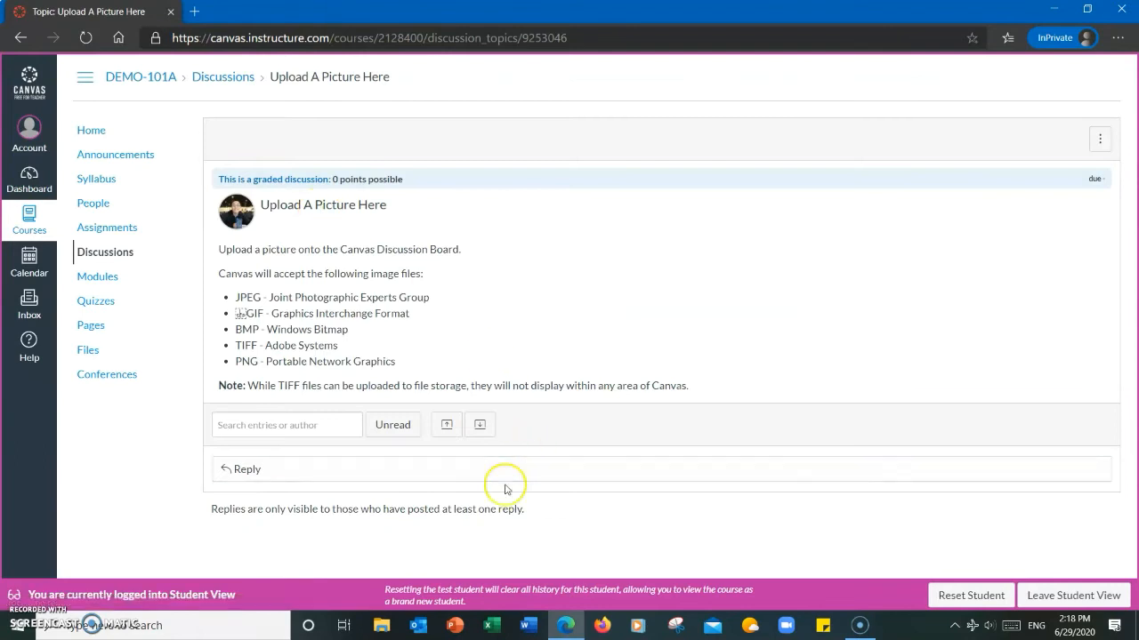
pyautogui.click(246, 469)
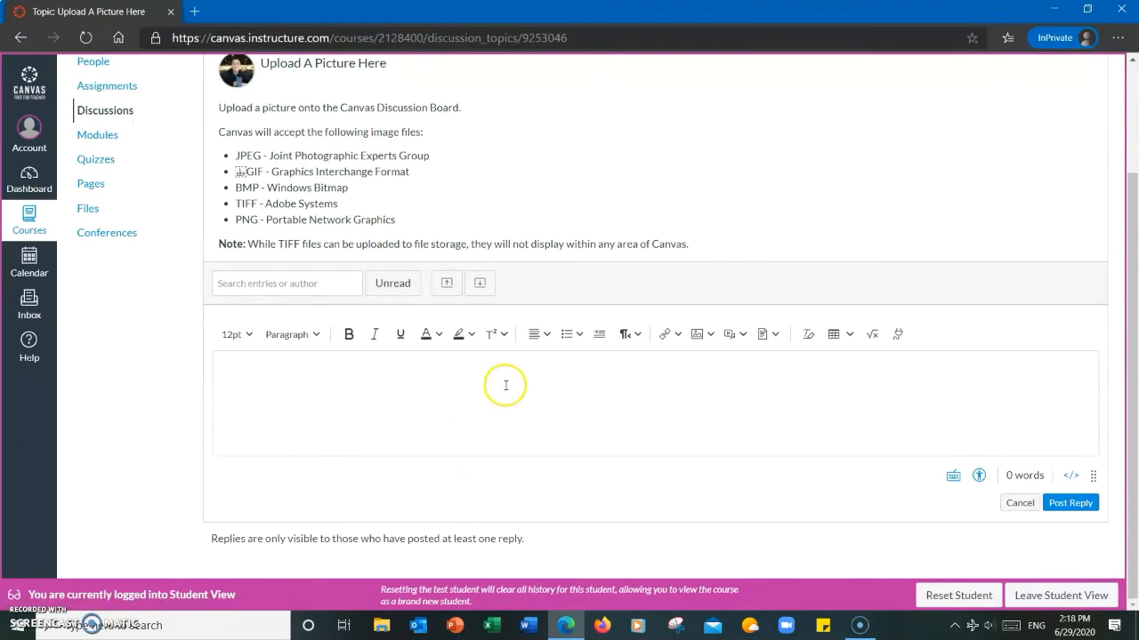
pyautogui.moveTo(698, 352)
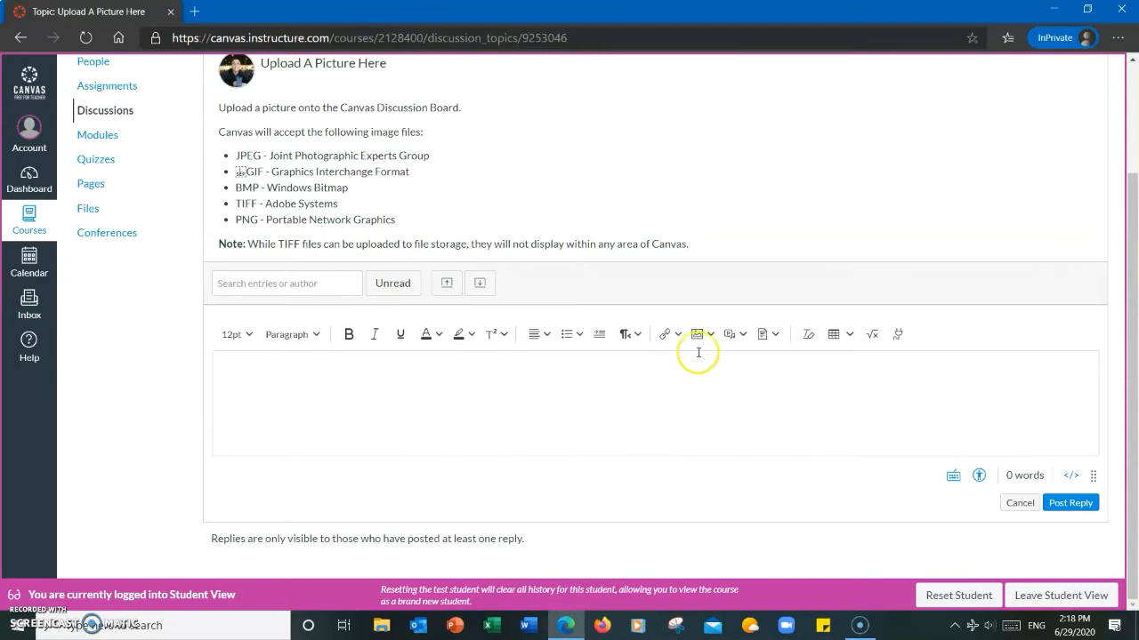
# Step: Choose Upload Image from the editor's Images menu and browse the computer for a file
pyautogui.click(696, 333)
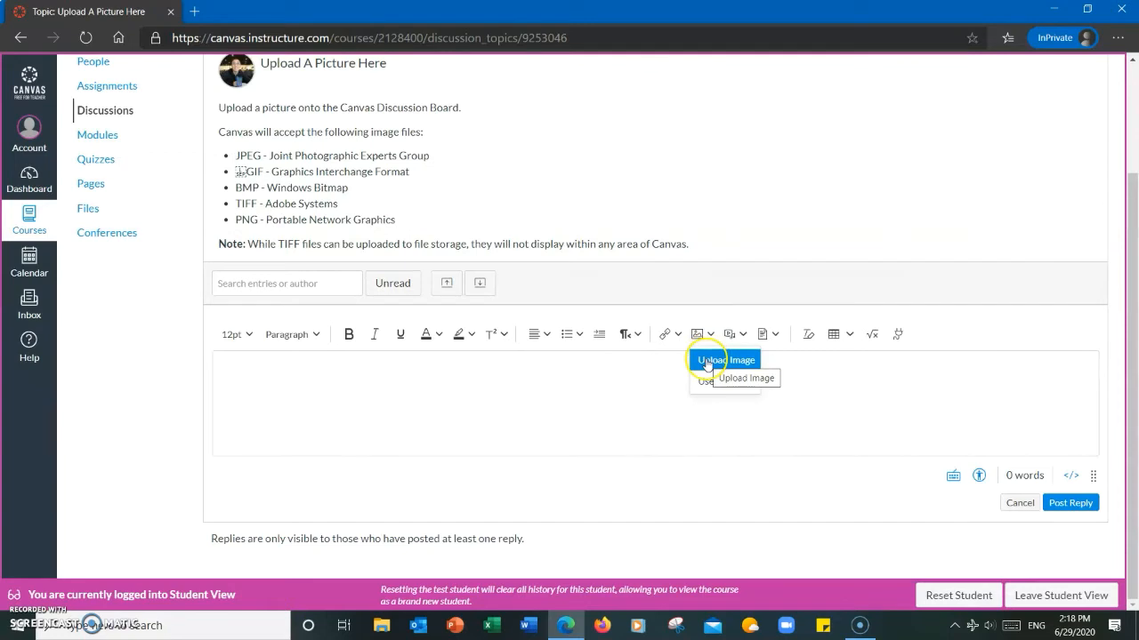
pyautogui.click(745, 379)
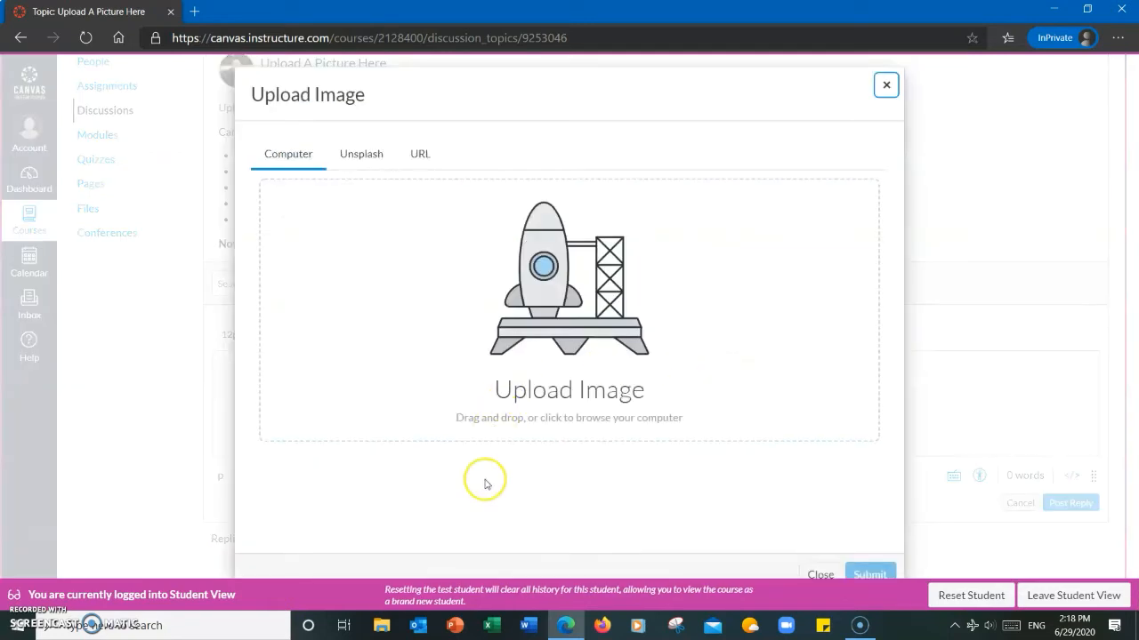
pyautogui.moveTo(485, 425)
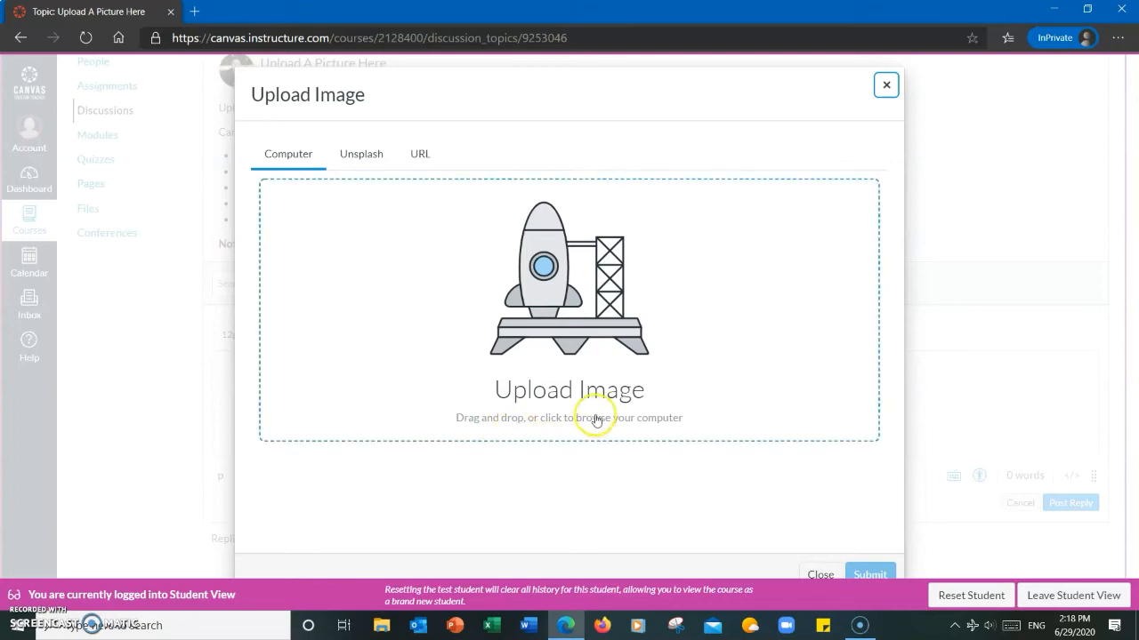
pyautogui.moveTo(534, 472)
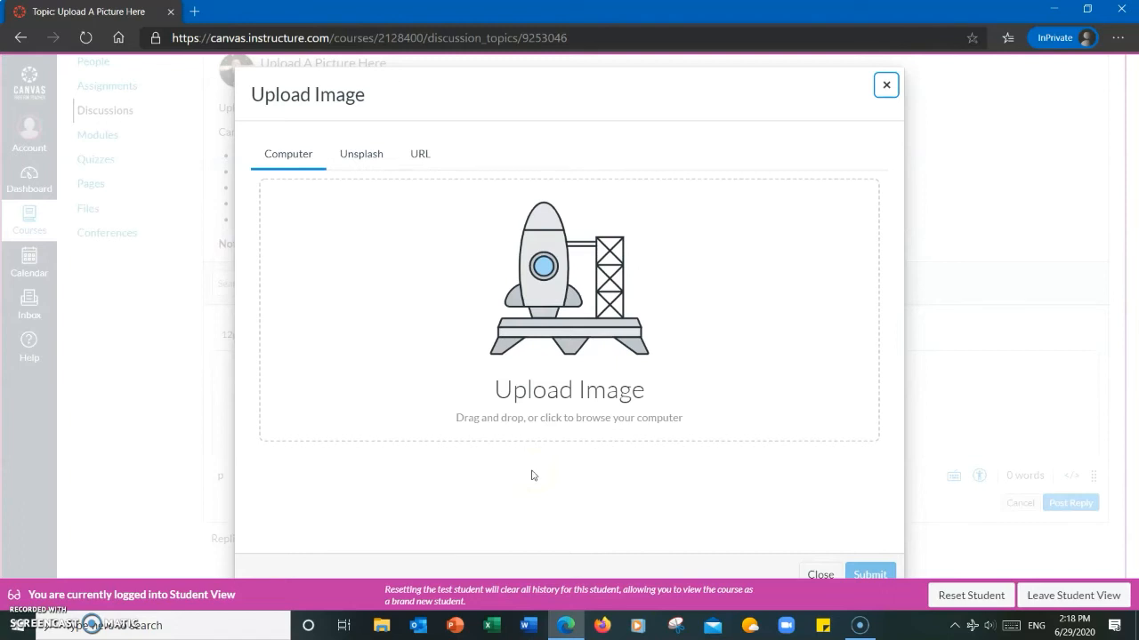
pyautogui.click(569, 311)
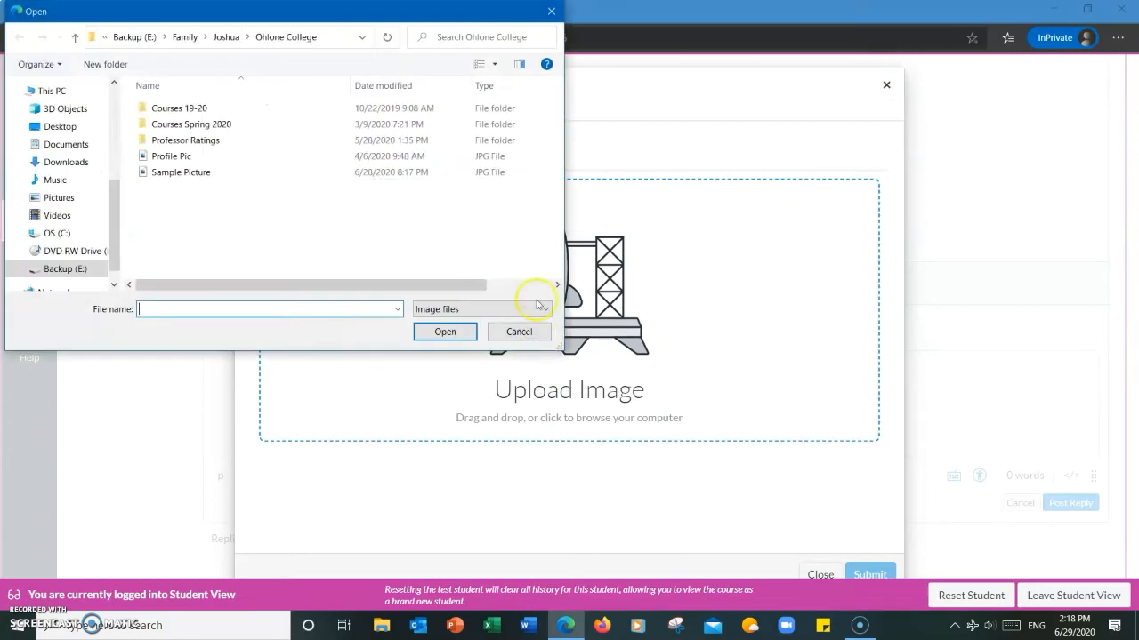
# Step: Upload the Sample Picture smiley face and post the reply as Test Student
pyautogui.click(180, 172)
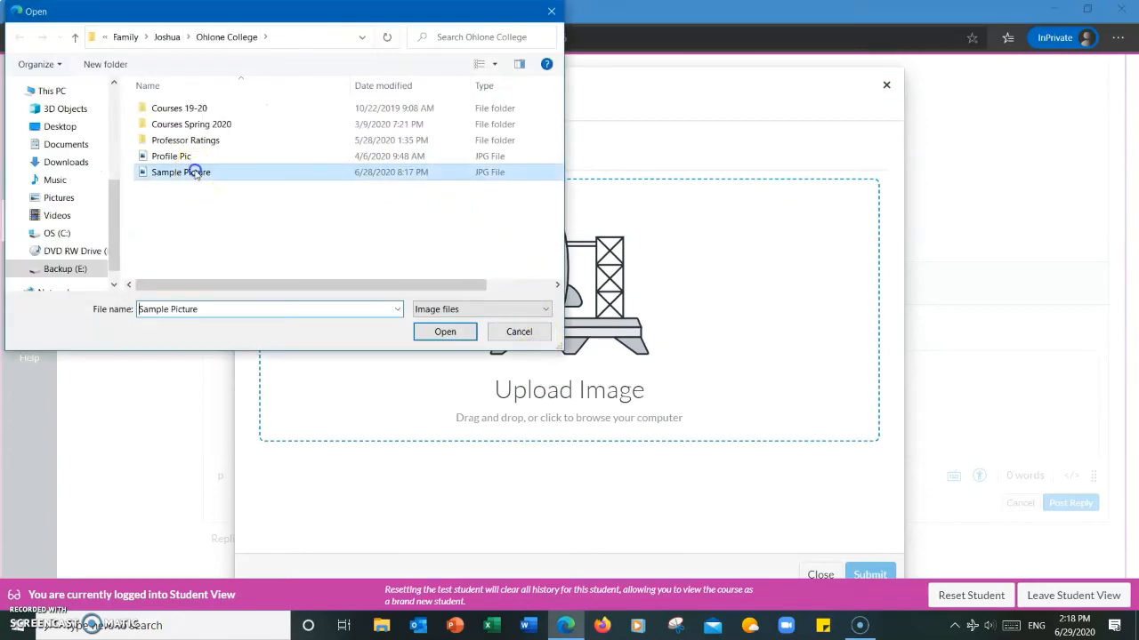
pyautogui.click(445, 331)
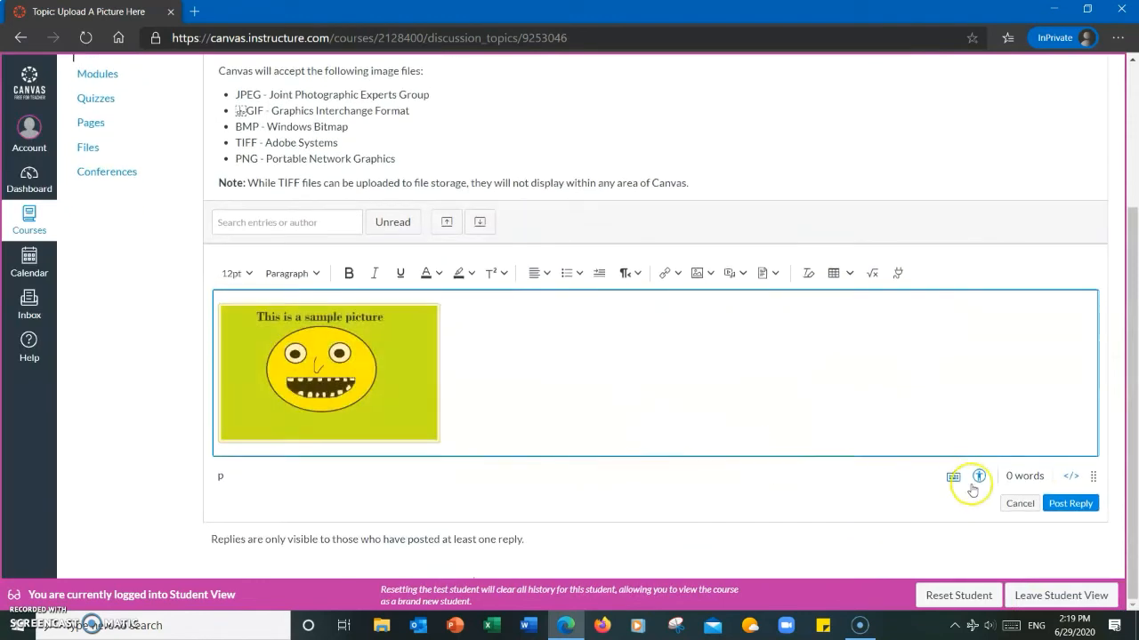
pyautogui.click(1070, 503)
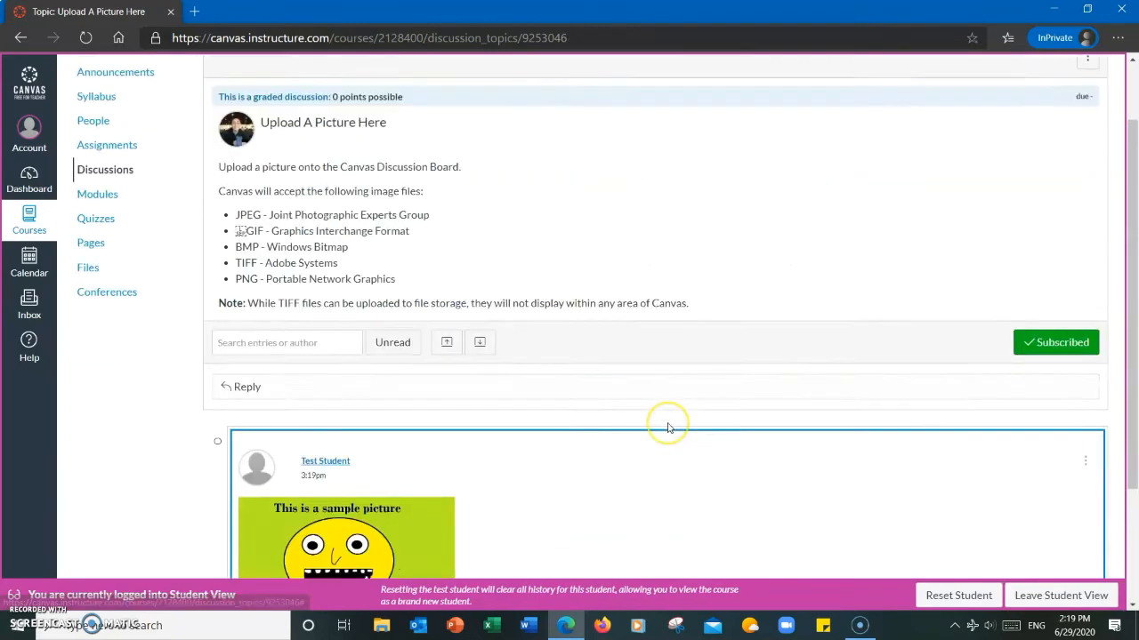
pyautogui.scroll(-3)
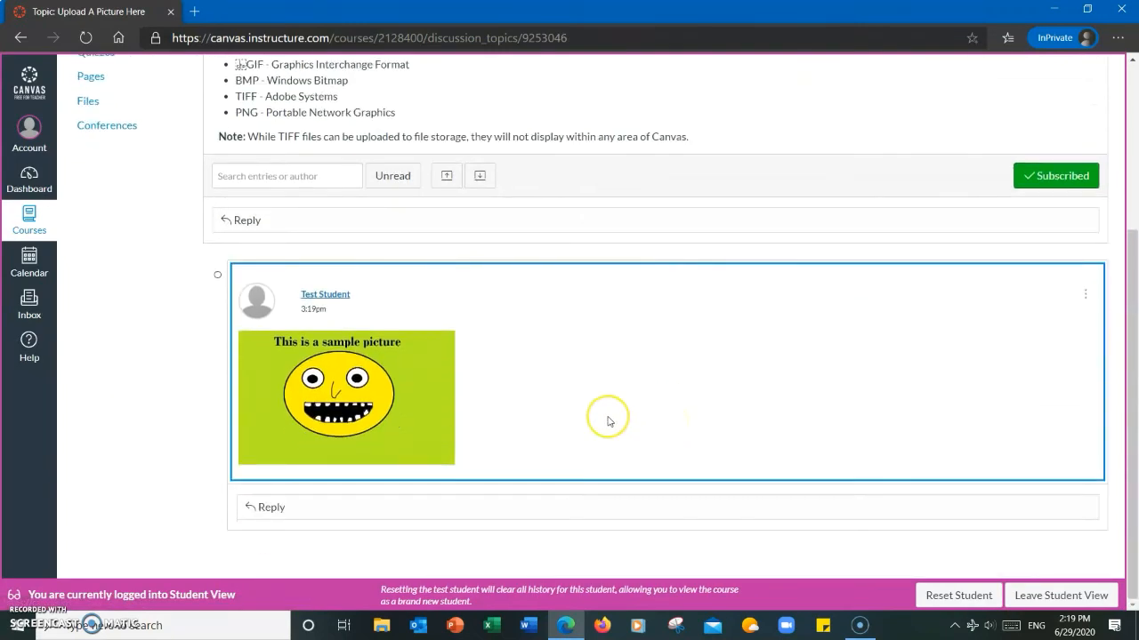
pyautogui.scroll(3)
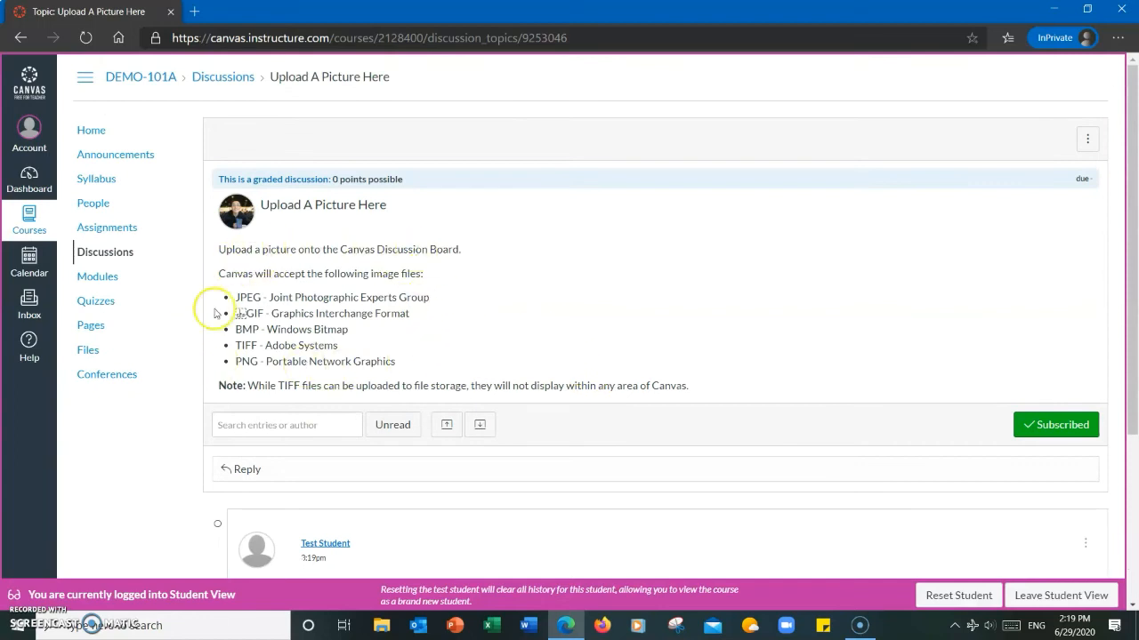
pyautogui.moveTo(309, 247)
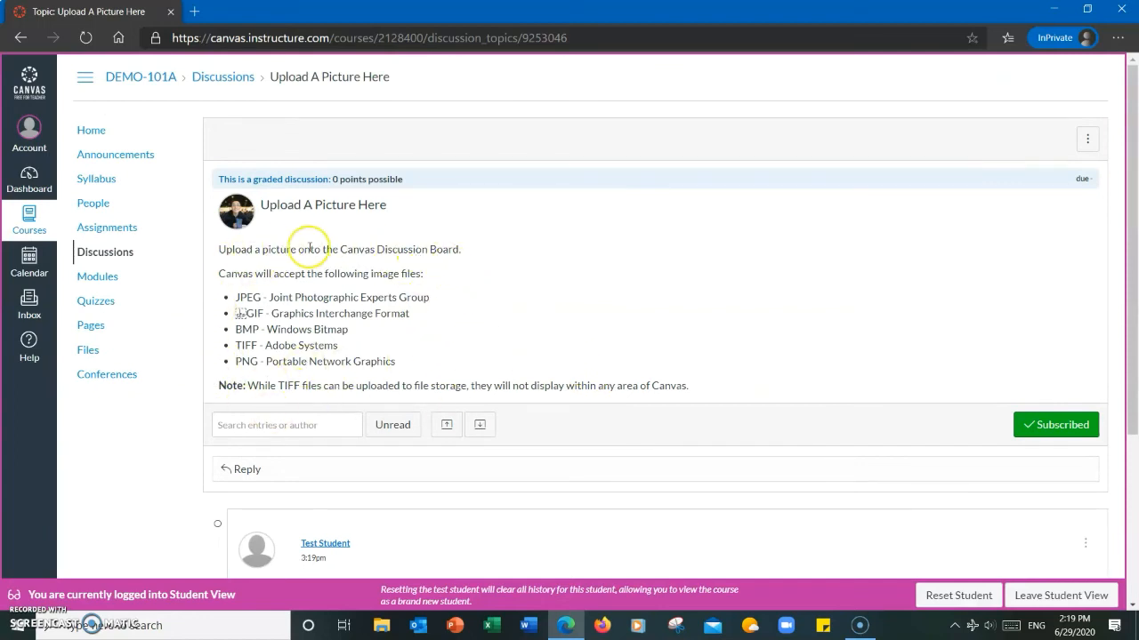
pyautogui.moveTo(427, 362)
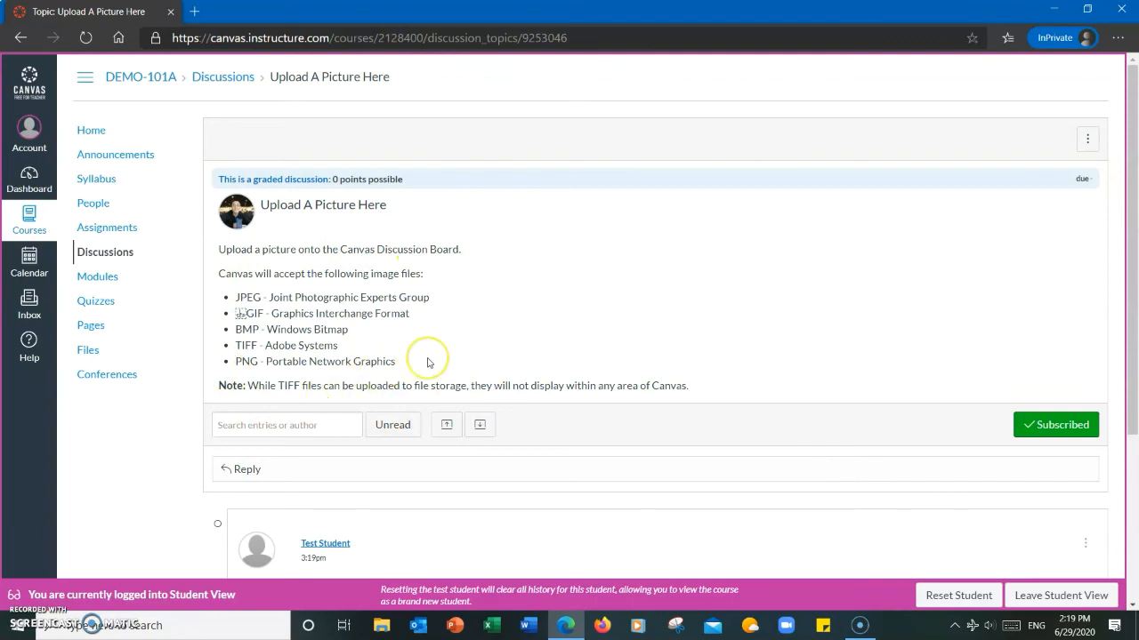
pyautogui.moveTo(240, 298)
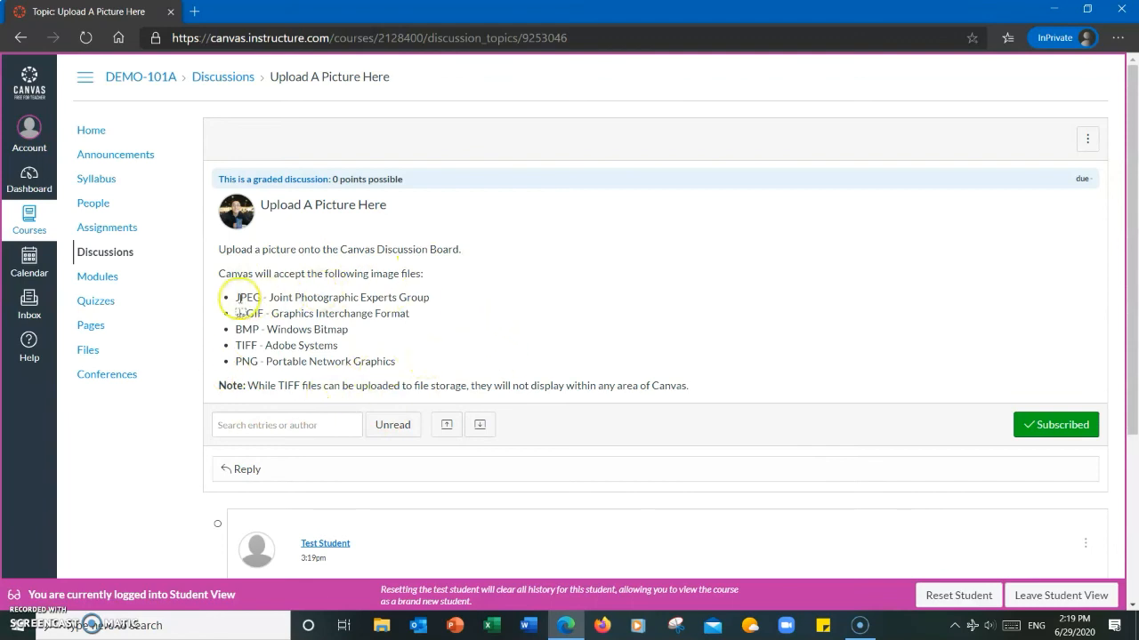
pyautogui.moveTo(246, 362)
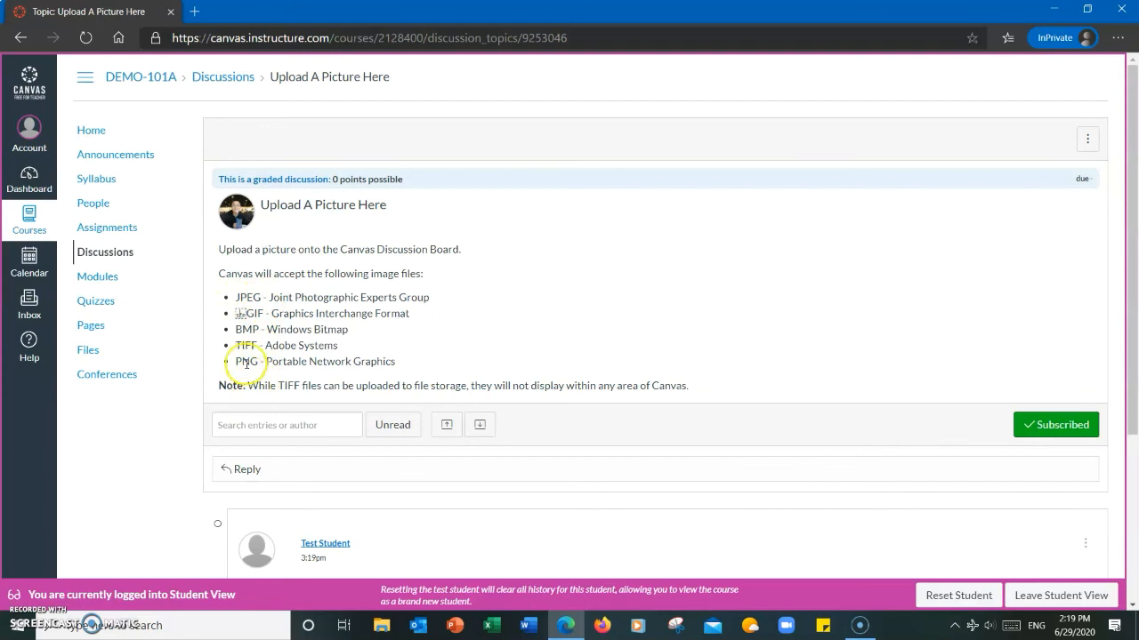
pyautogui.moveTo(492, 362)
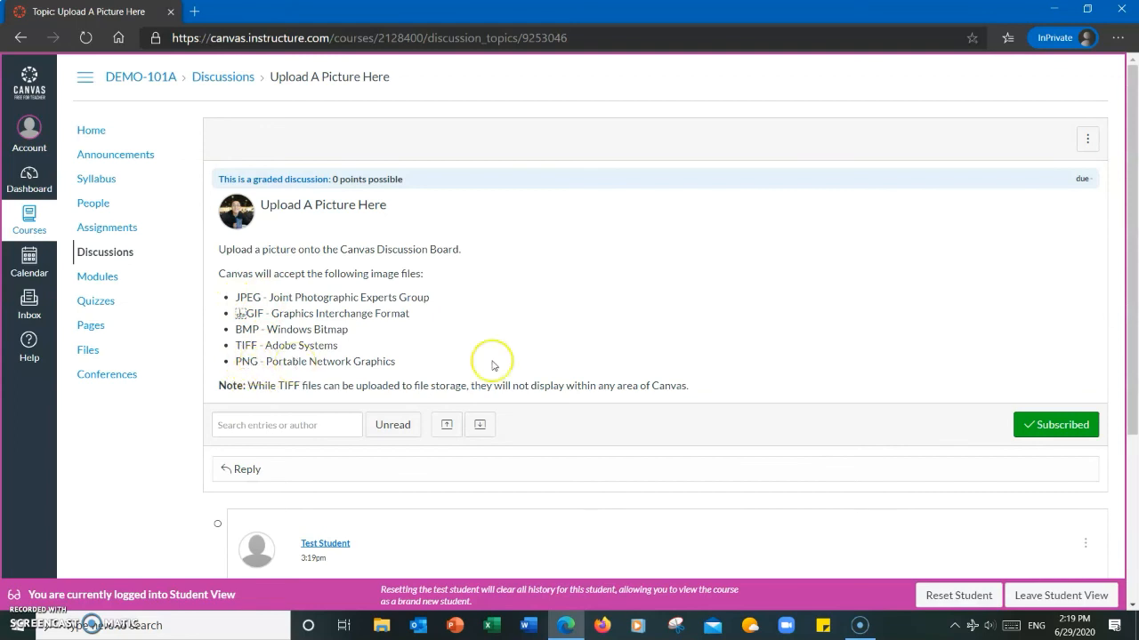
pyautogui.moveTo(605, 289)
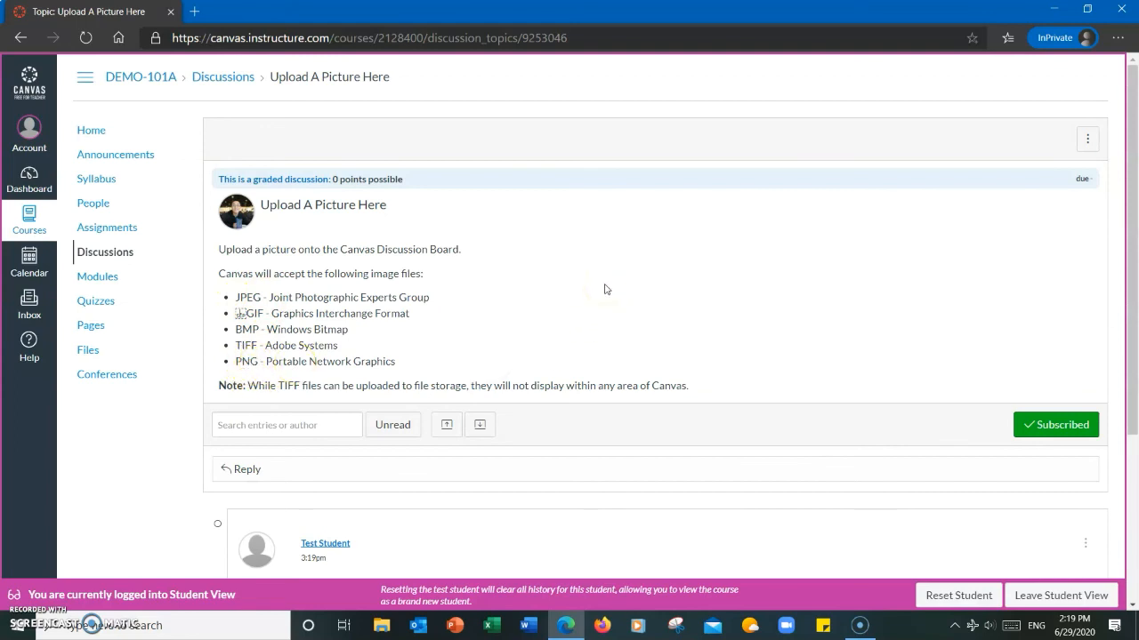